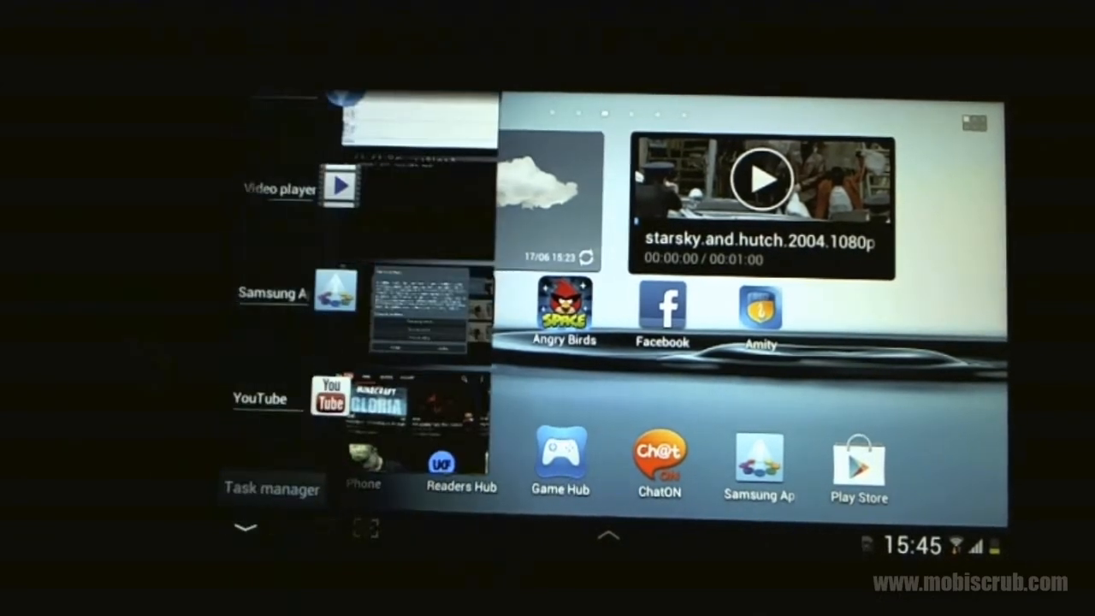
# Step: Capture a screenshot of the home screen, which begins saving with a discard prompt
pyautogui.scroll(-3)
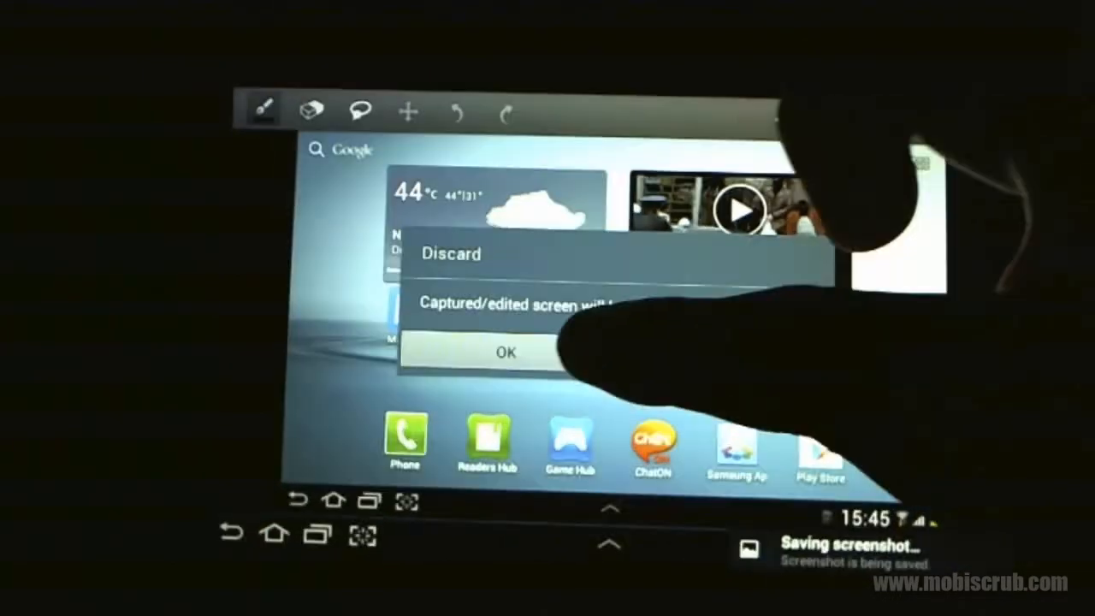
# Step: Discard the edited screenshot and bring up the notification panel with clock and toggles
pyautogui.click(505, 353)
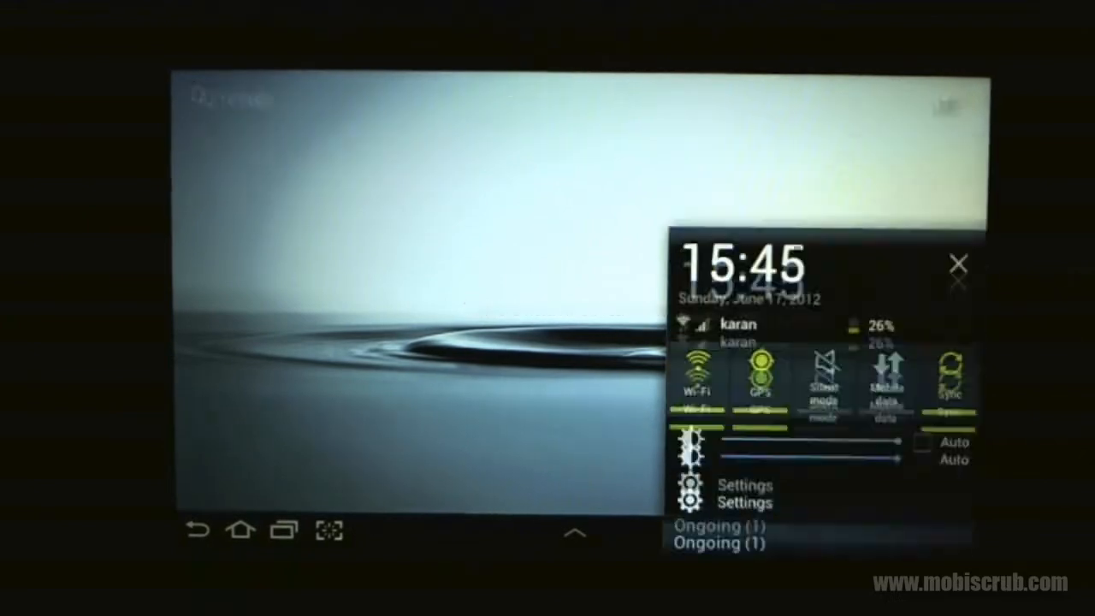
# Step: Open the full device Settings from the panel and browse down the categories with Wi‑Fi connected to 'karan'
pyautogui.click(745, 486)
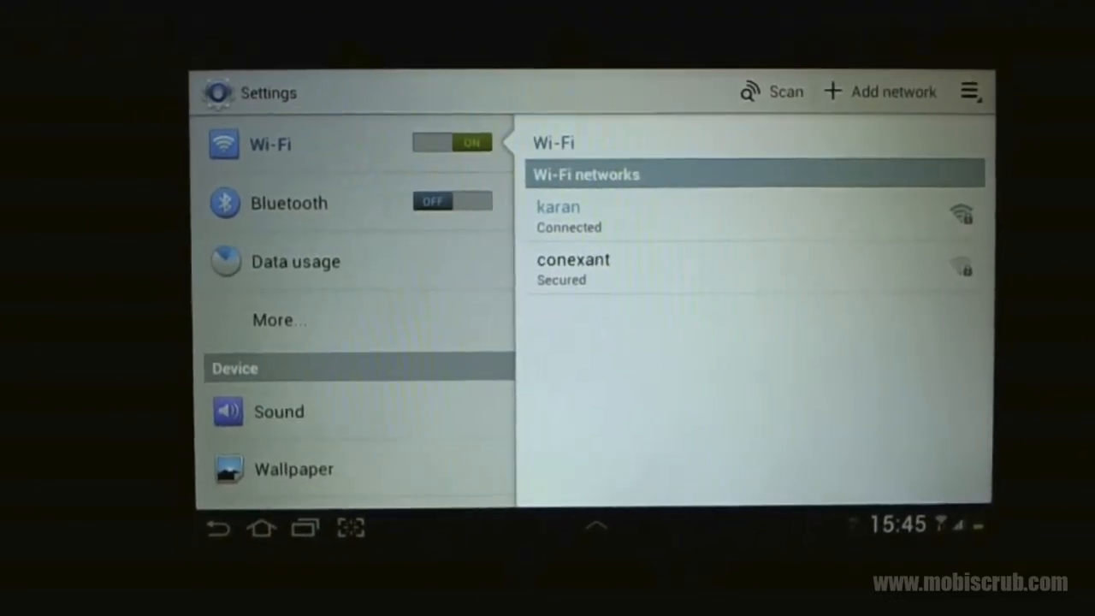
pyautogui.scroll(-3)
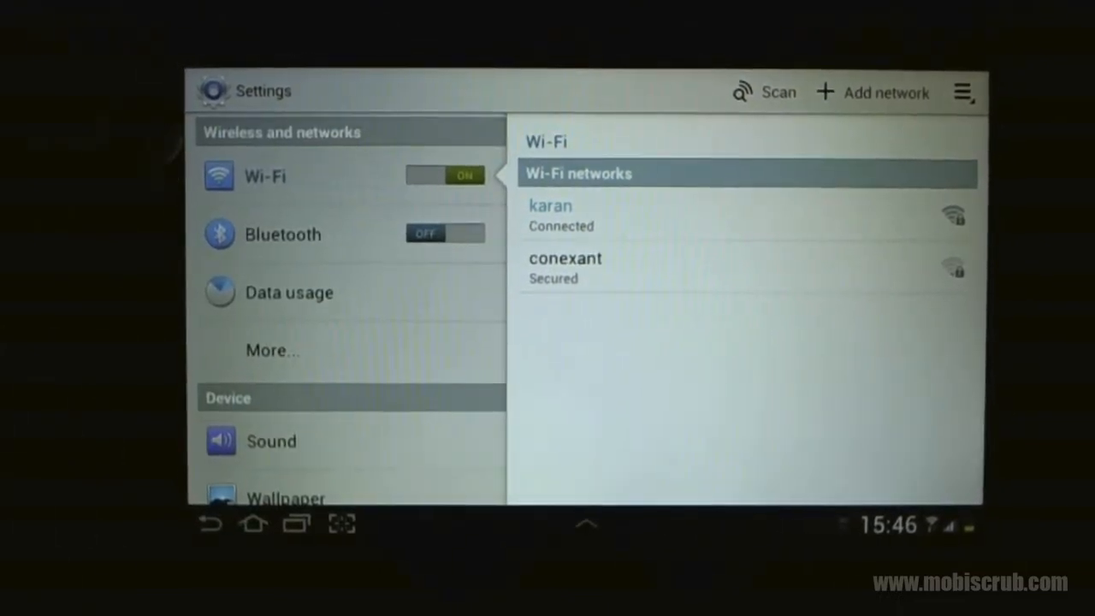
pyautogui.scroll(-3)
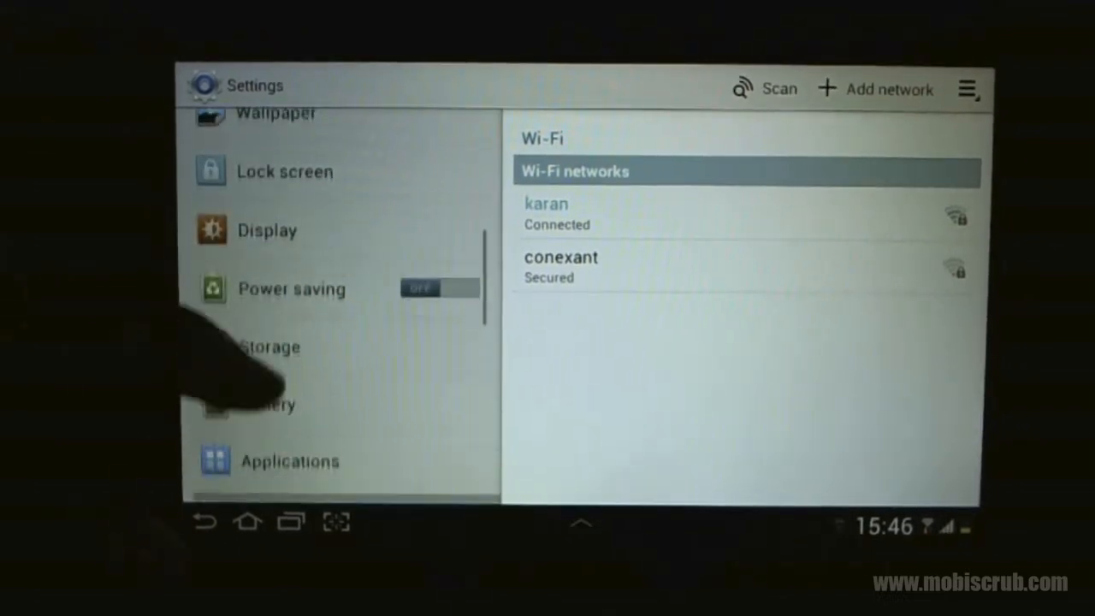
pyautogui.scroll(-3)
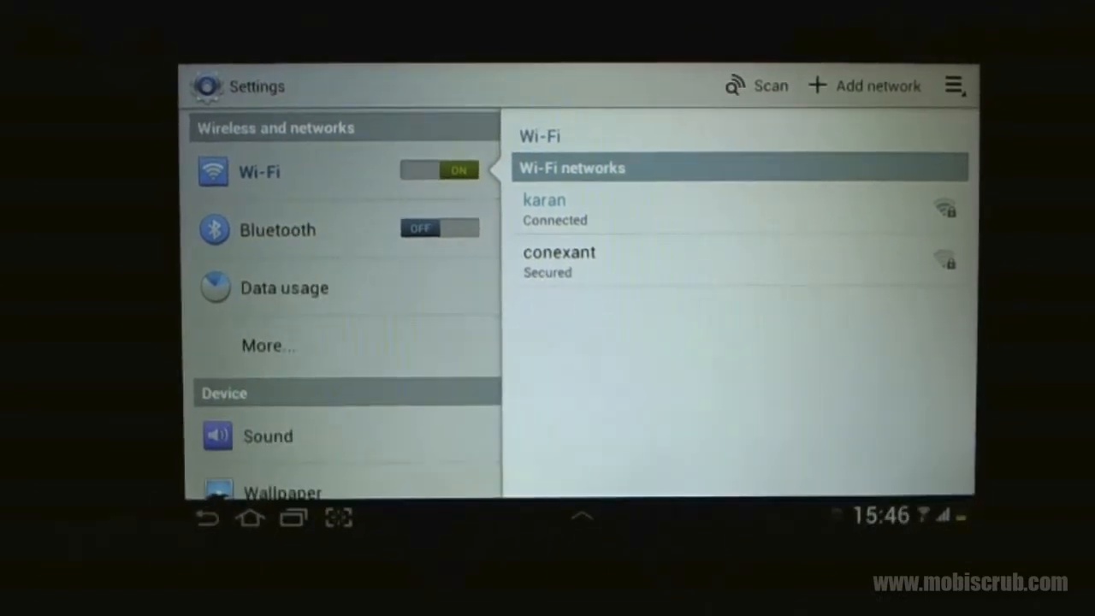
# Step: Return to the home screen and bring up the page editing overview of all home pages
pyautogui.click(250, 516)
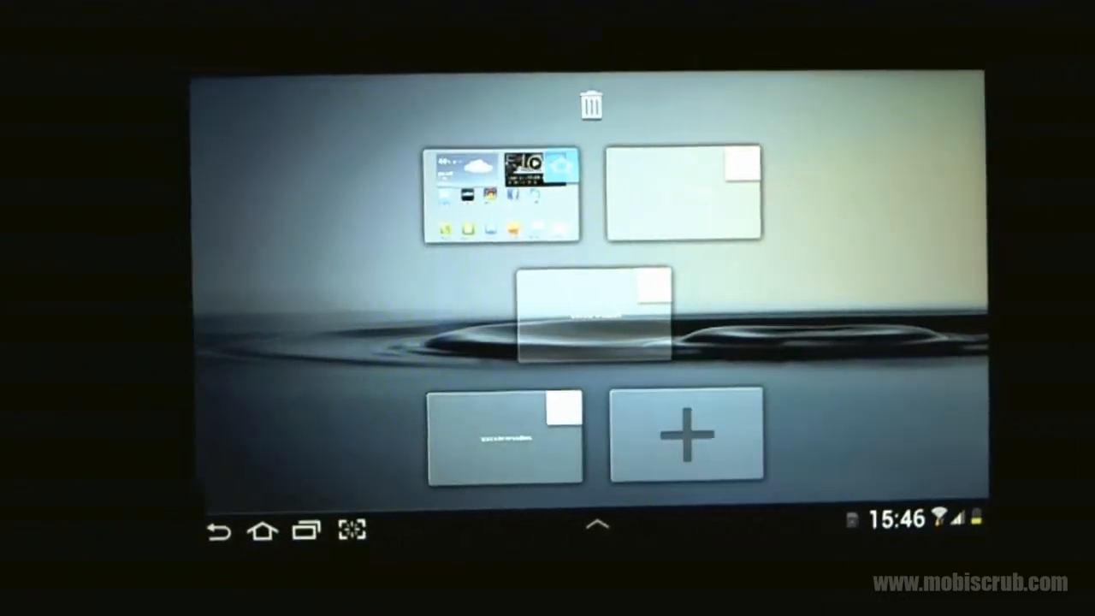
pyautogui.click(504, 437)
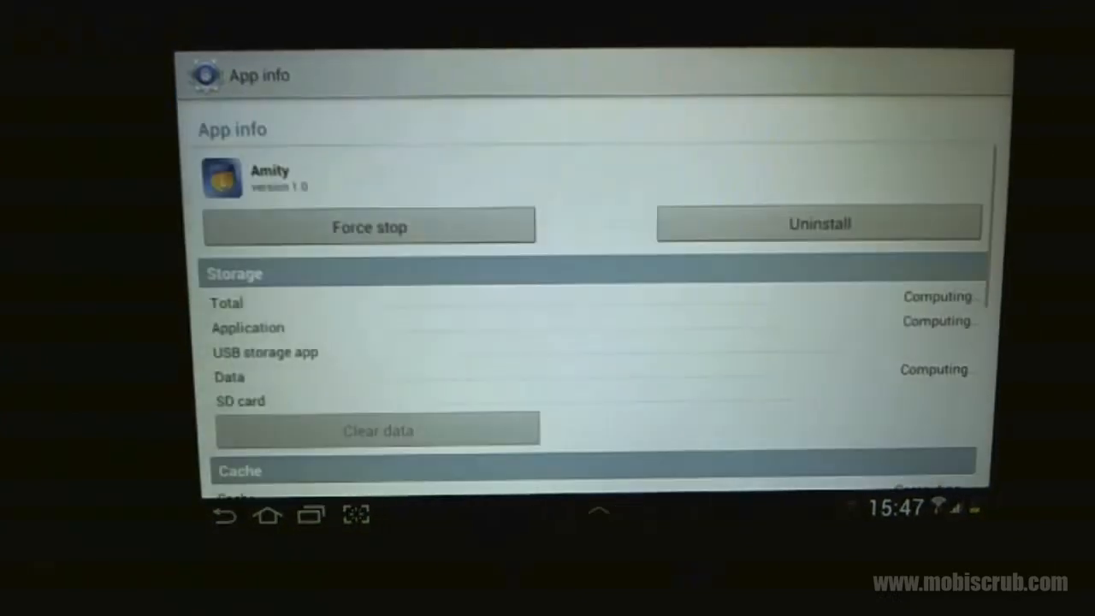
# Step: Browse the Widgets tab, switch to the Apps list and launch the Internet browser
pyautogui.scroll(-3)
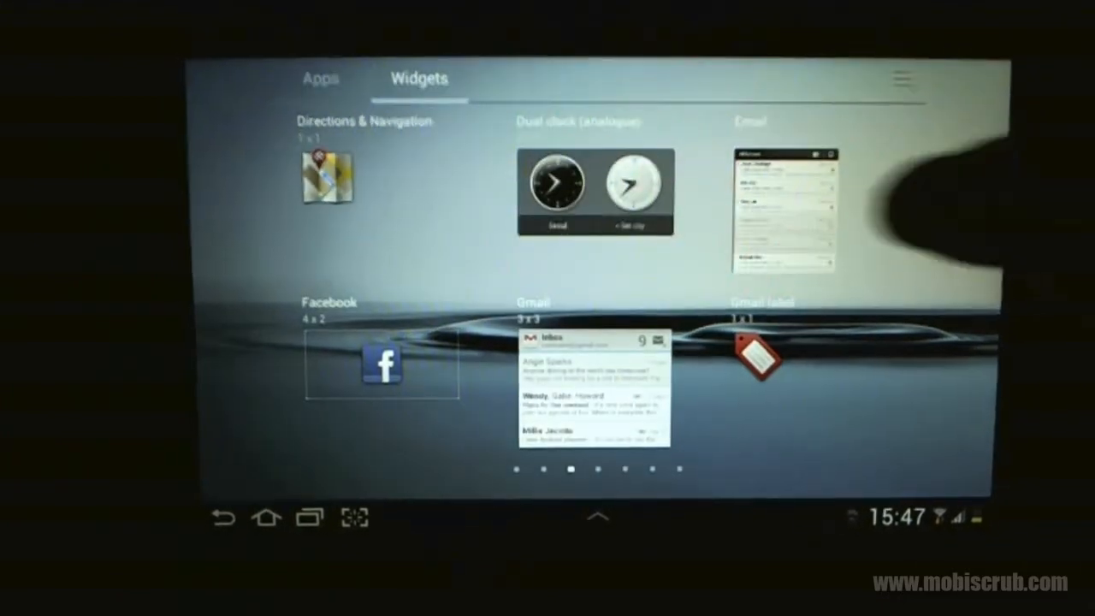
pyautogui.click(320, 79)
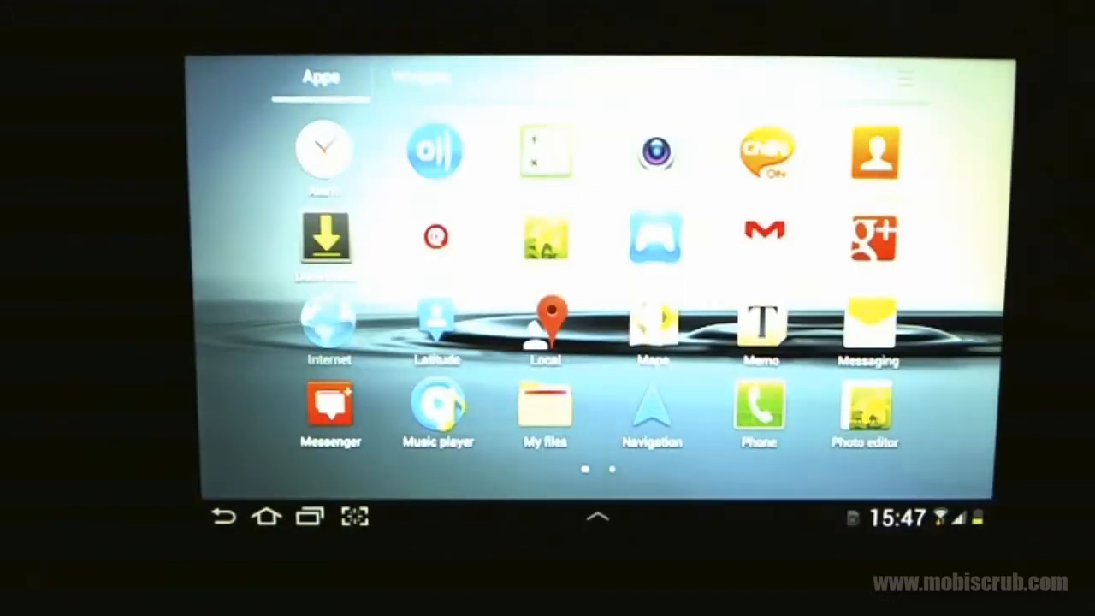
pyautogui.click(329, 325)
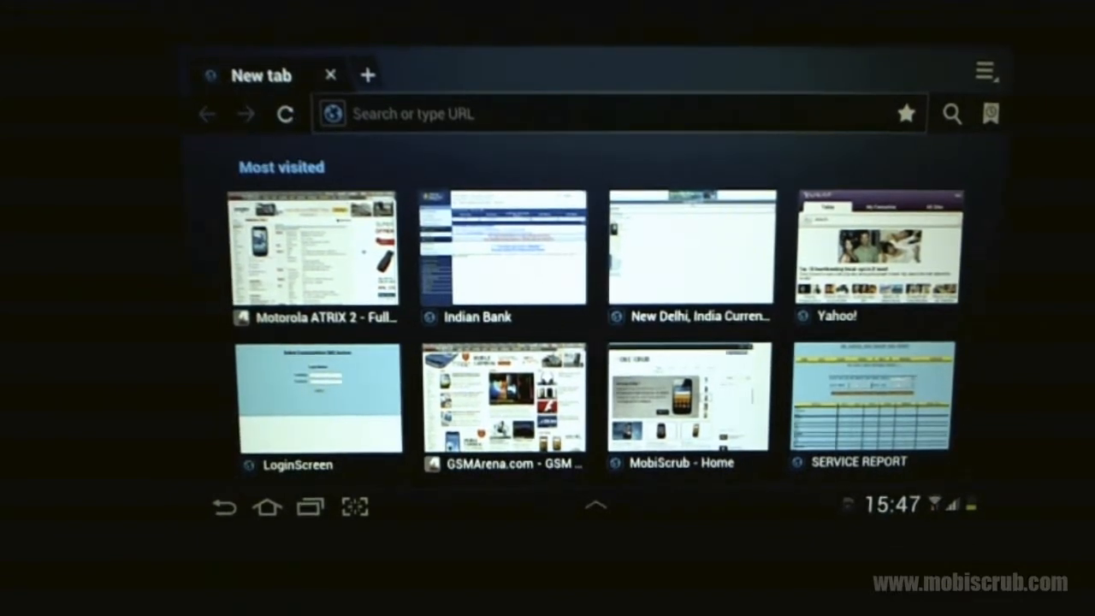
# Step: Add extra browser tabs showing the most visited sites
pyautogui.click(366, 74)
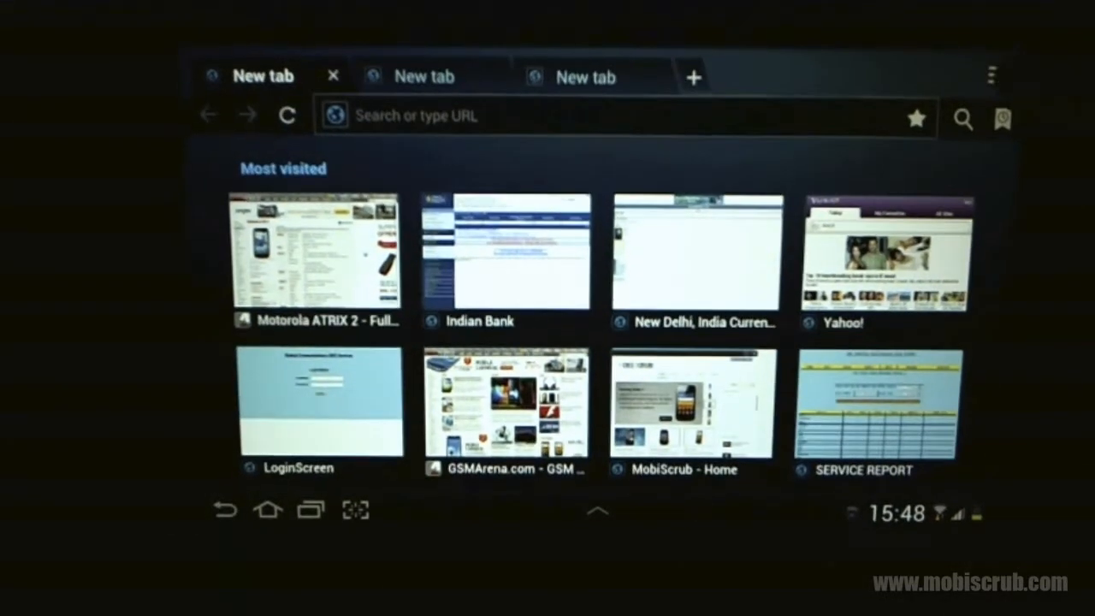
pyautogui.click(991, 76)
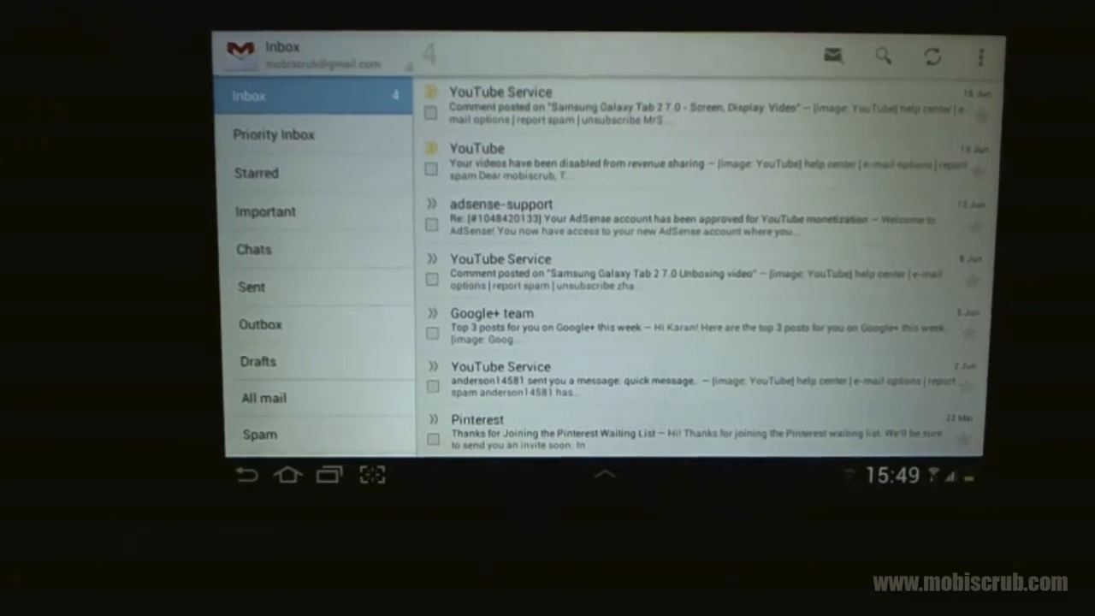
# Step: Scroll the Gmail inbox, then leave it for the home screen
pyautogui.scroll(-3)
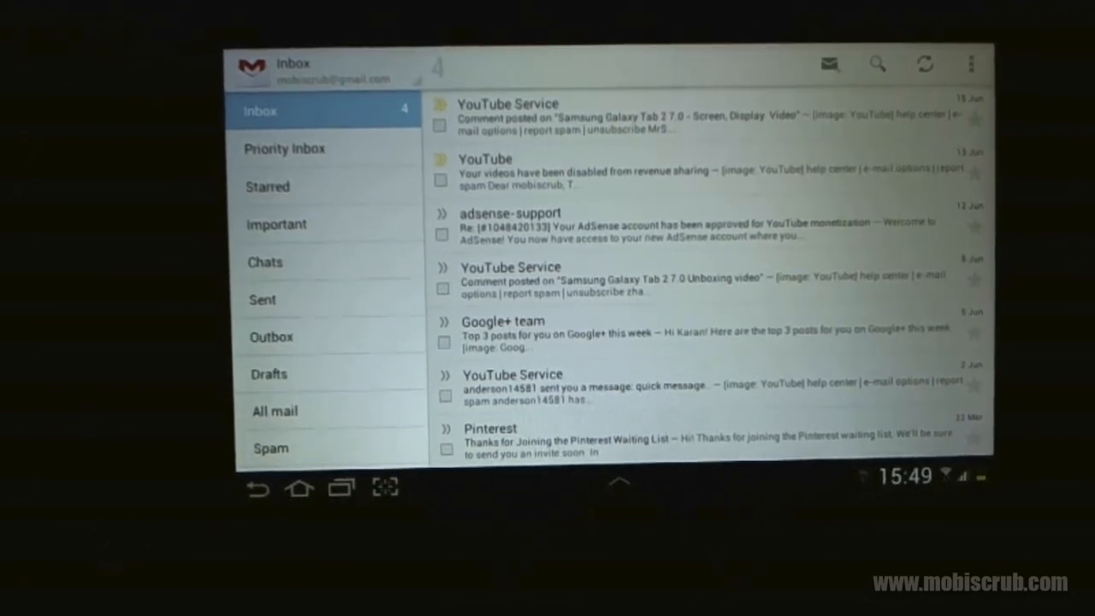
pyautogui.click(301, 488)
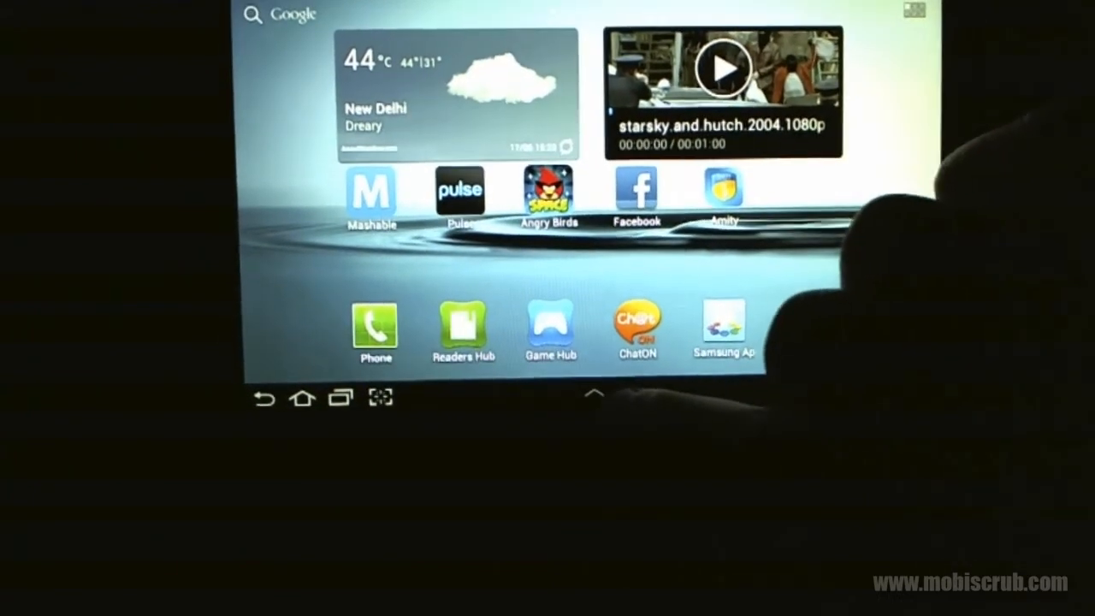
# Step: Bring up the mini apps tray over the home screen and view the mini apps in editing mode
pyautogui.click(594, 397)
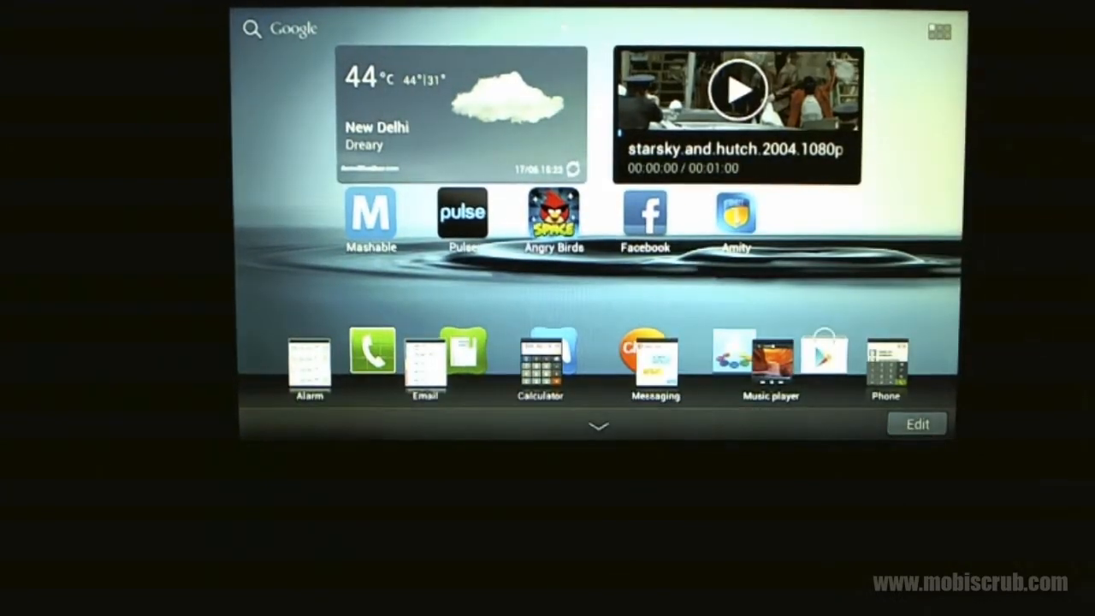
pyautogui.click(918, 425)
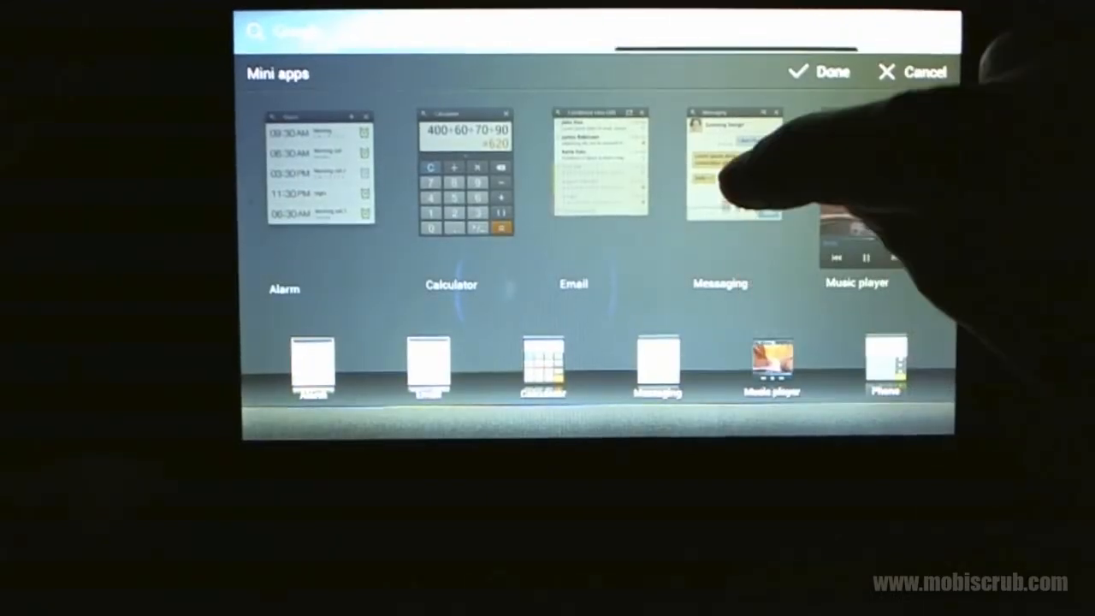
pyautogui.hscroll(-3)
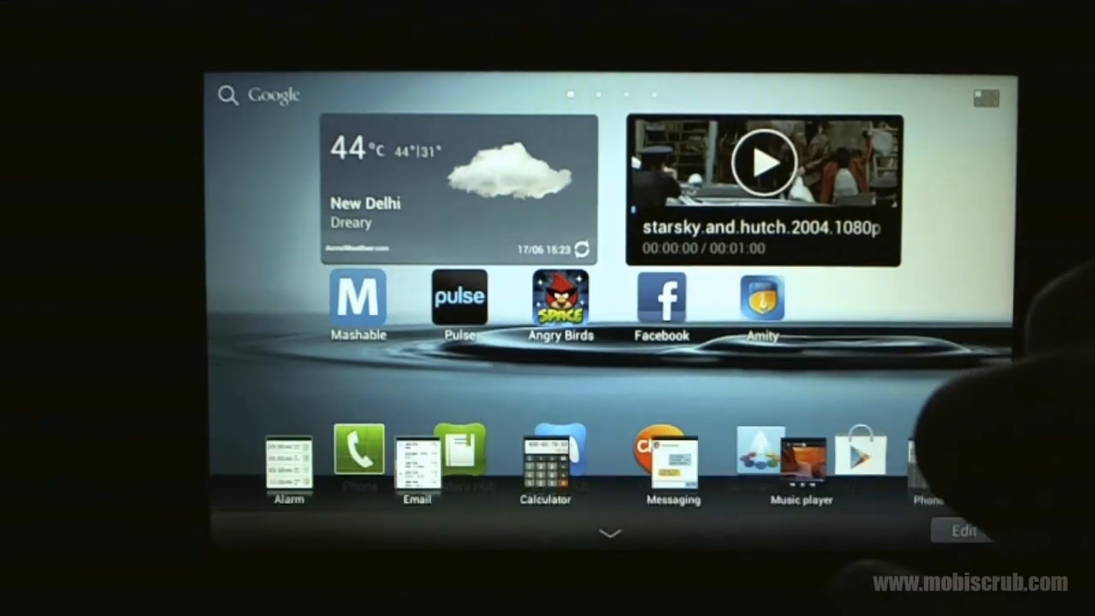
pyautogui.hscroll(-3)
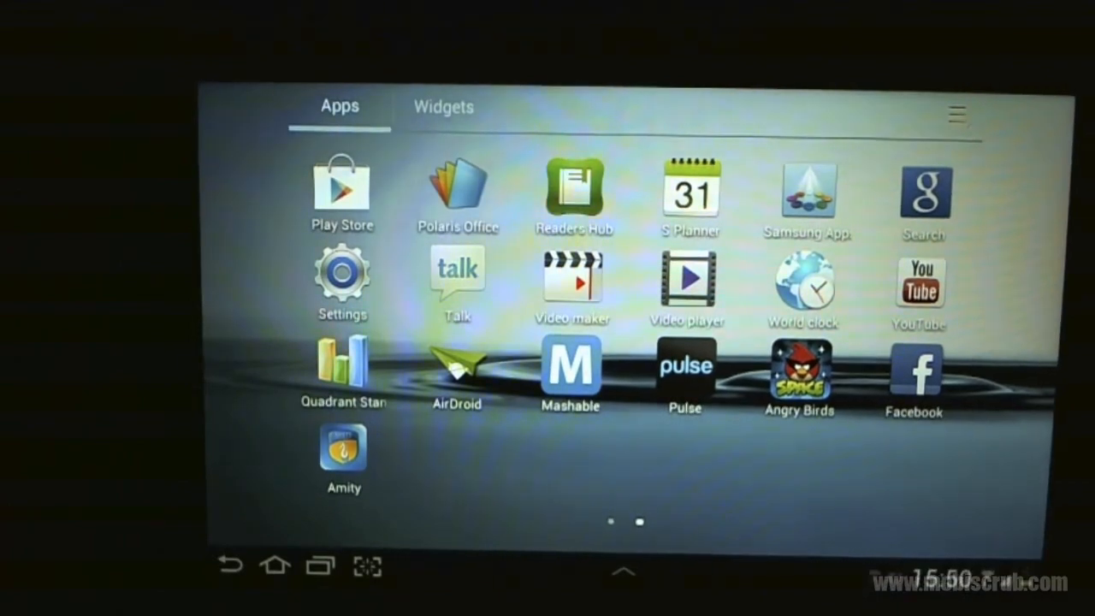
# Step: Swipe the app drawer to its second Apps page with Play Store, S Planner and YouTube
pyautogui.hscroll(-3)
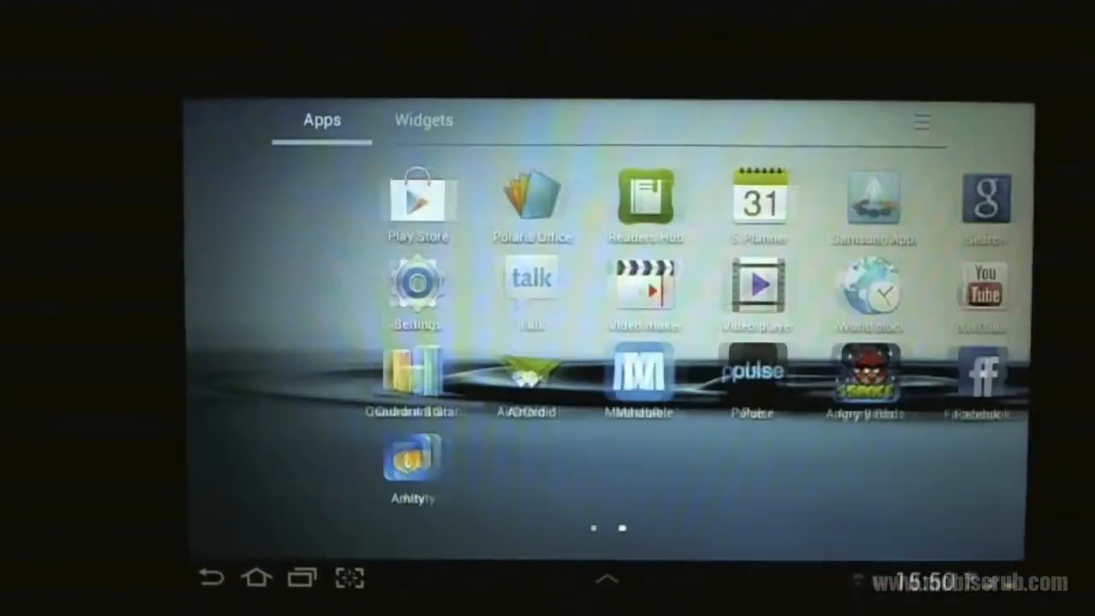
pyautogui.click(758, 197)
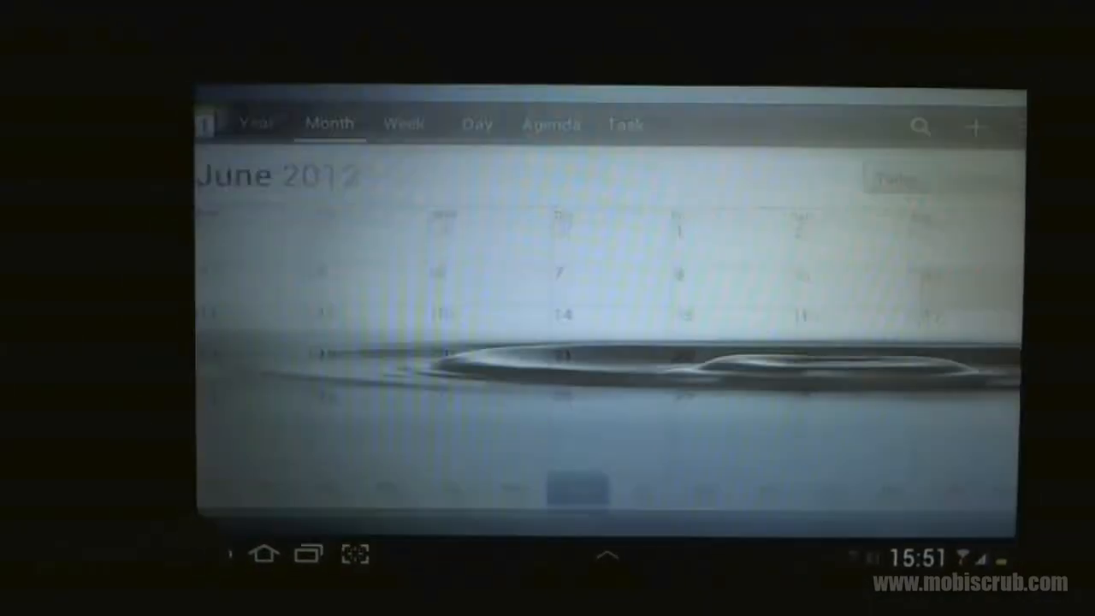
pyautogui.click(254, 561)
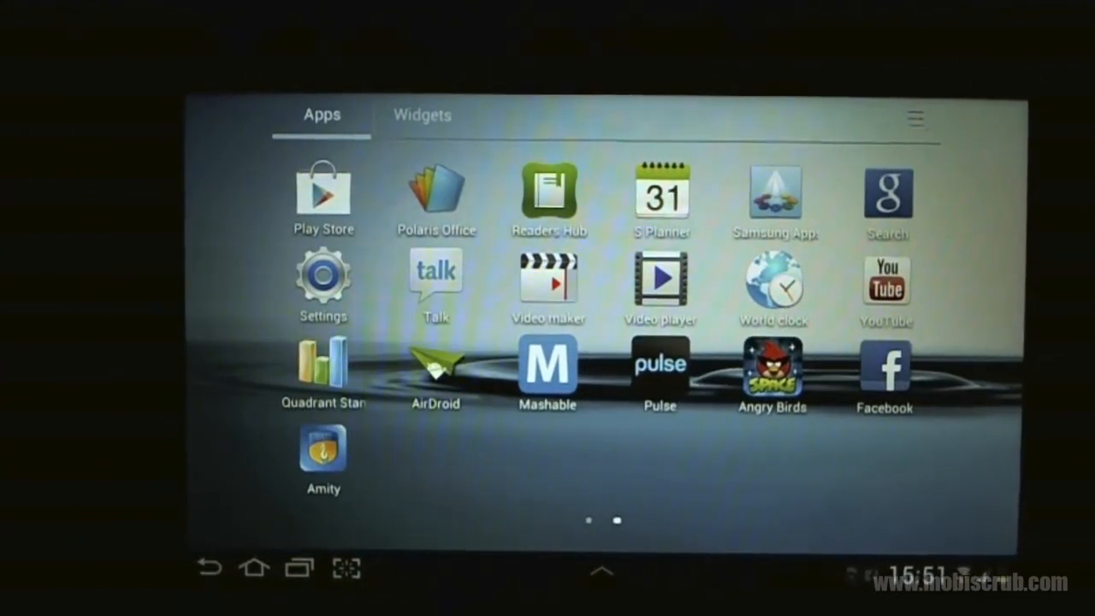
# Step: Page through the app drawer, then browse the Widgets tab to Music player, Picture frame and Pulse
pyautogui.click(887, 282)
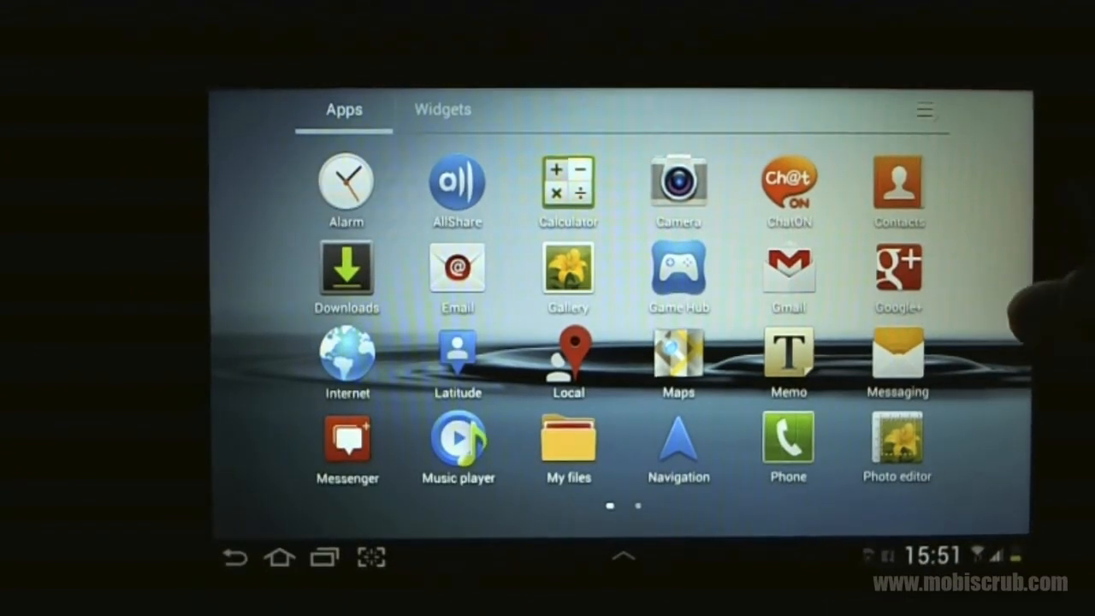
pyautogui.hscroll(-3)
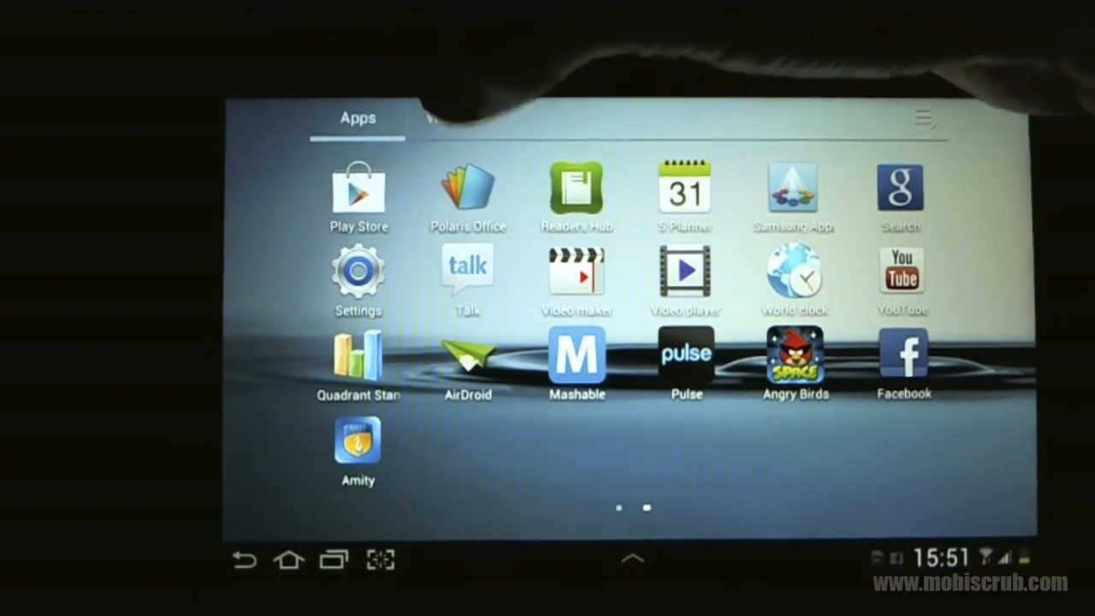
pyautogui.click(452, 117)
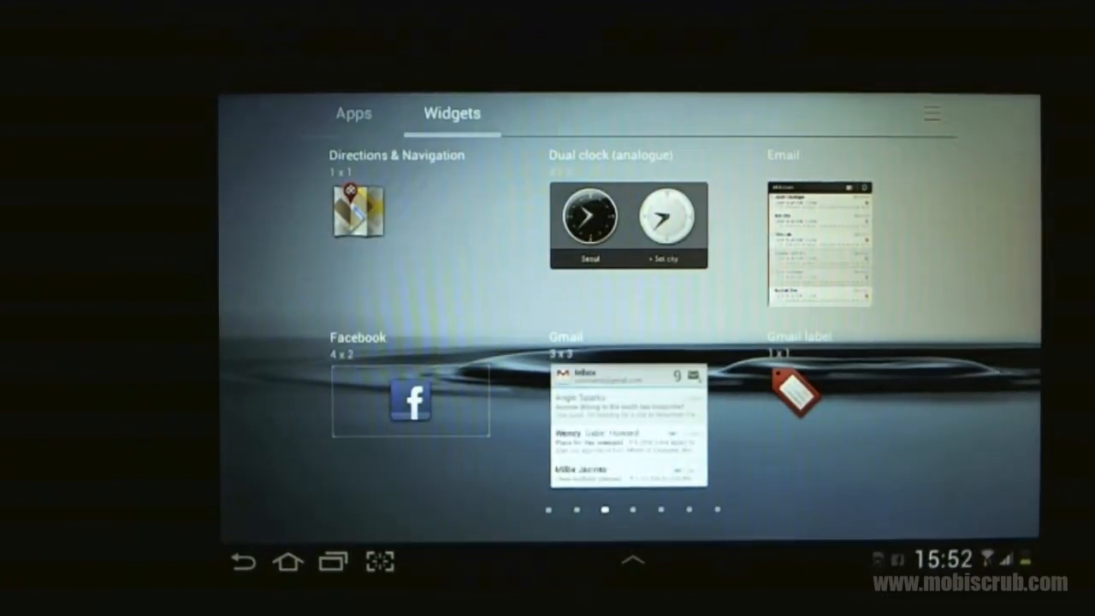
pyautogui.hscroll(-3)
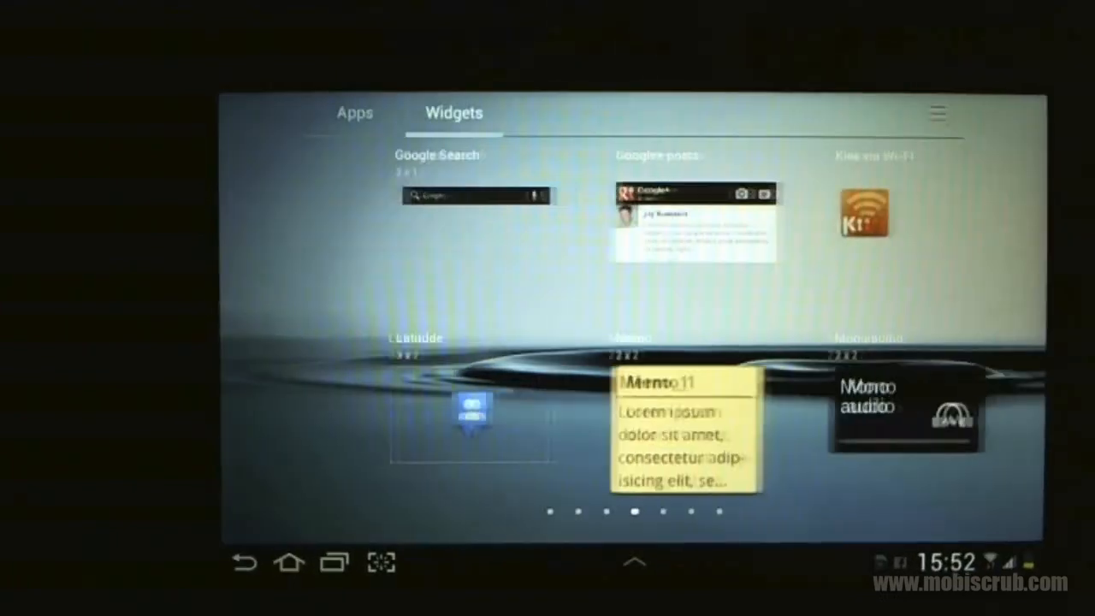
pyautogui.hscroll(-3)
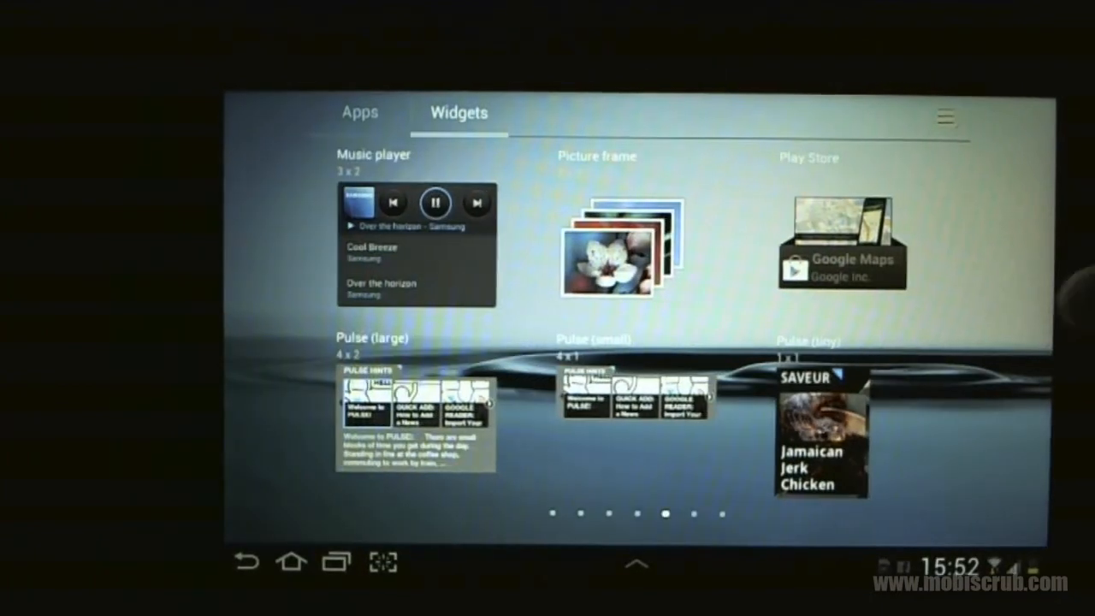